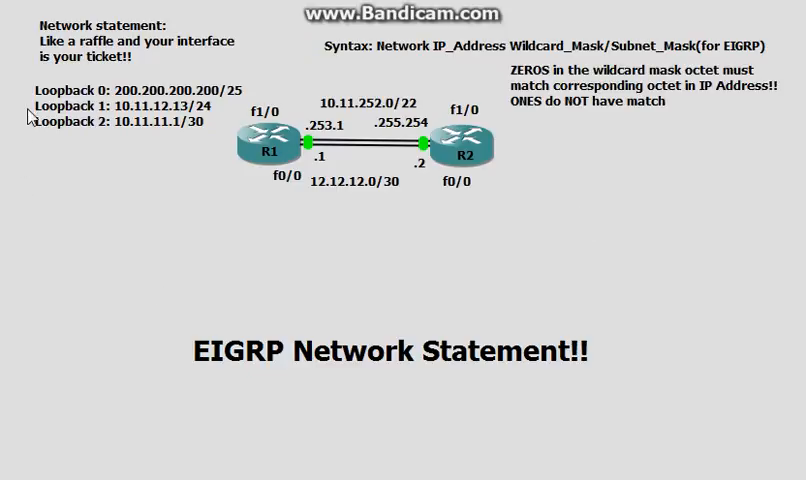
mouse_move(35, 80)
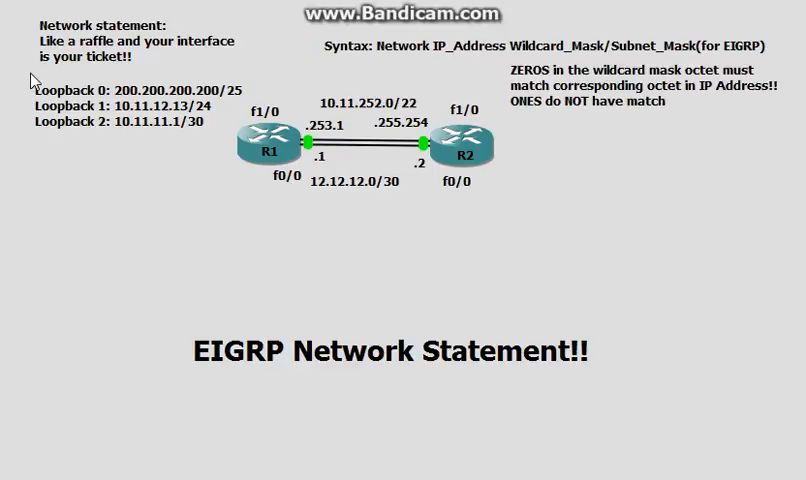
mouse_move(262, 181)
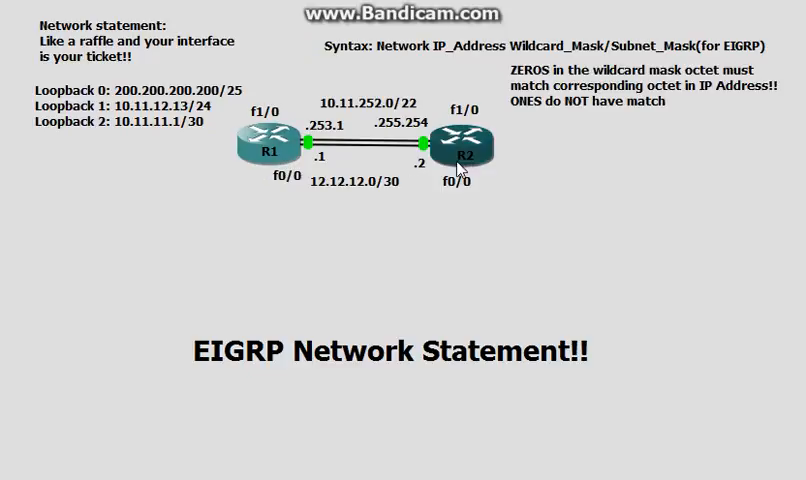
mouse_move(287, 202)
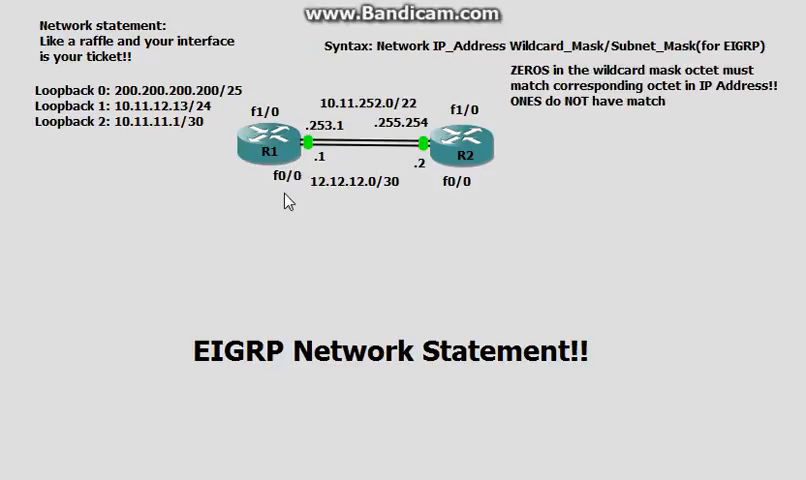
mouse_move(243, 123)
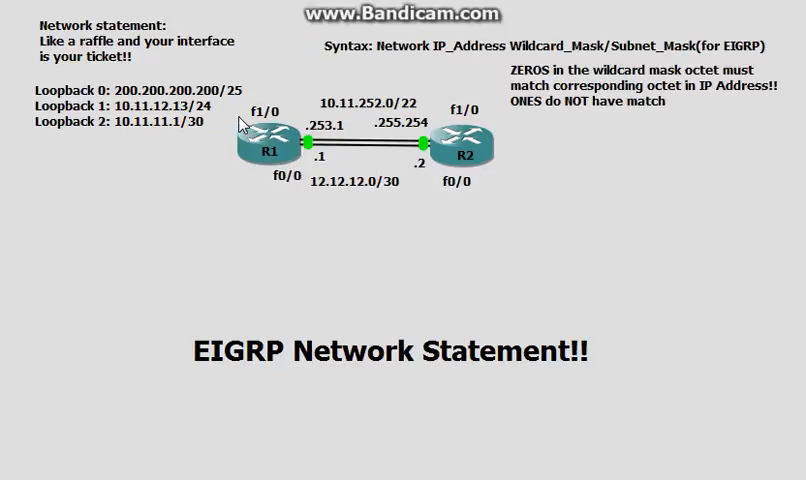
mouse_move(390, 135)
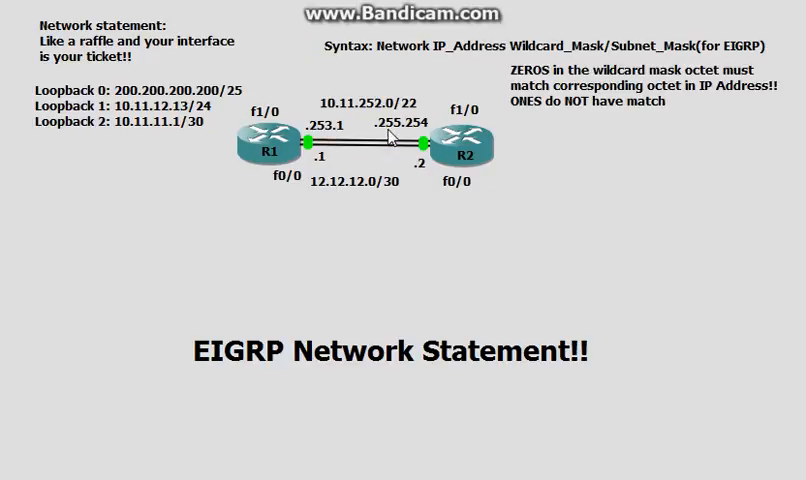
mouse_move(491, 306)
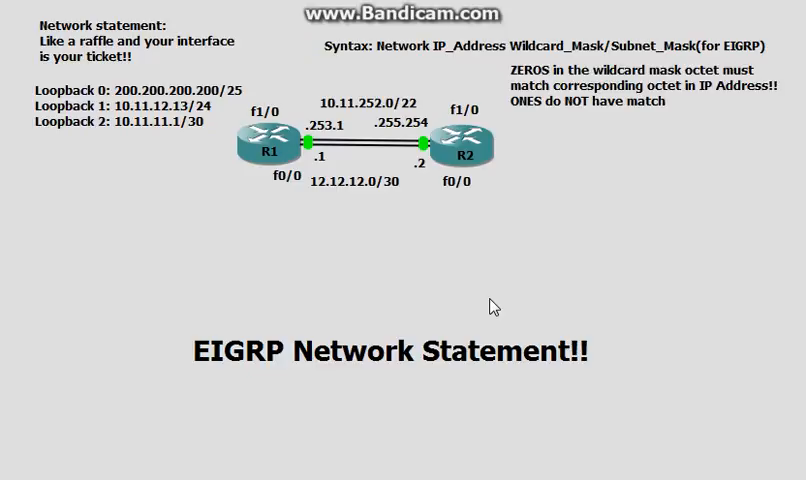
mouse_move(490, 307)
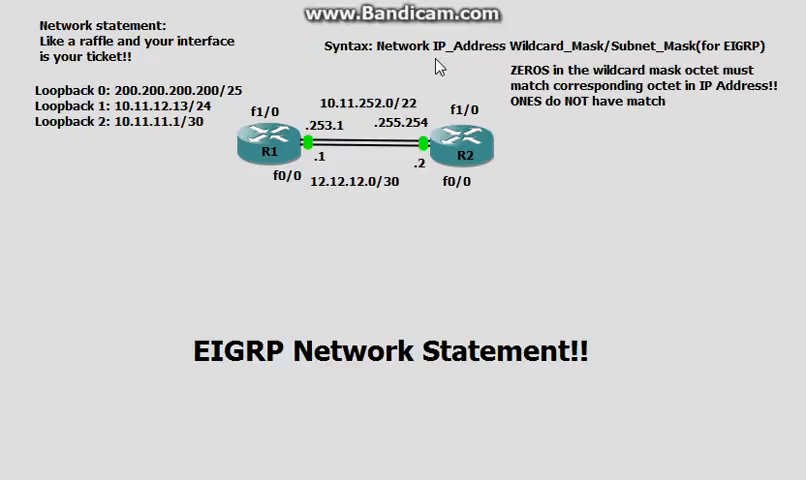
mouse_move(457, 77)
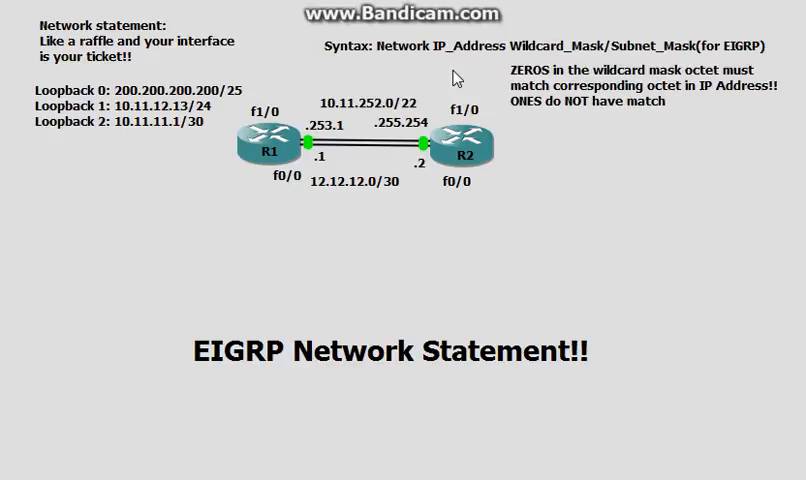
mouse_move(392, 78)
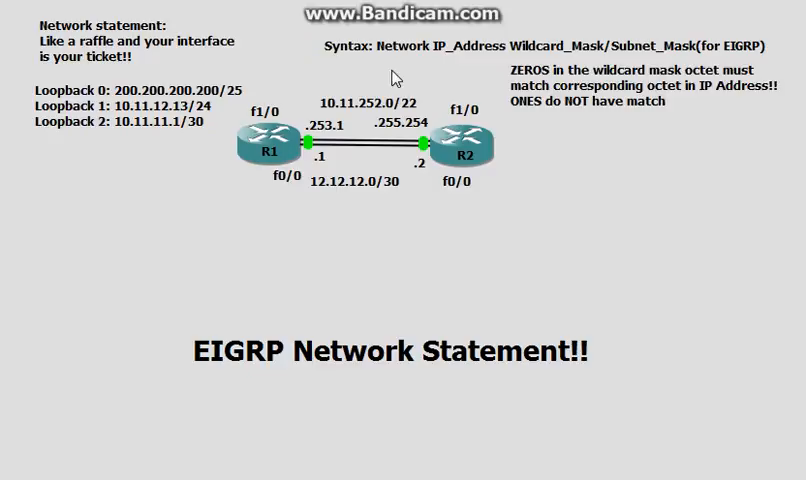
mouse_move(463, 67)
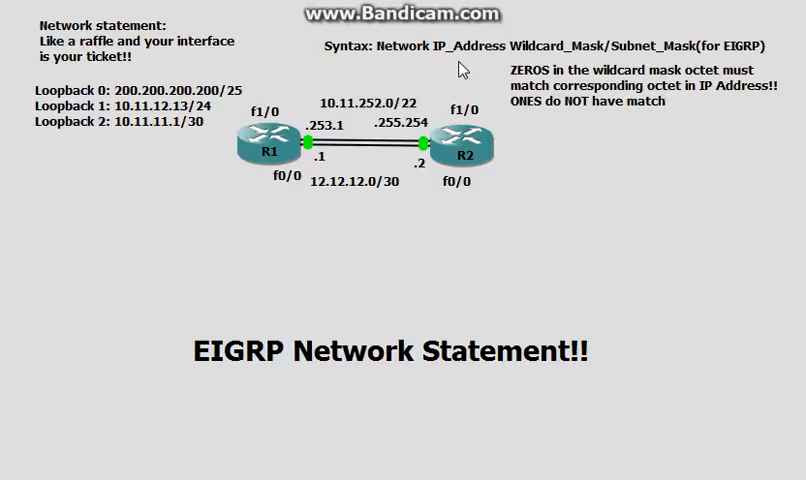
mouse_move(508, 65)
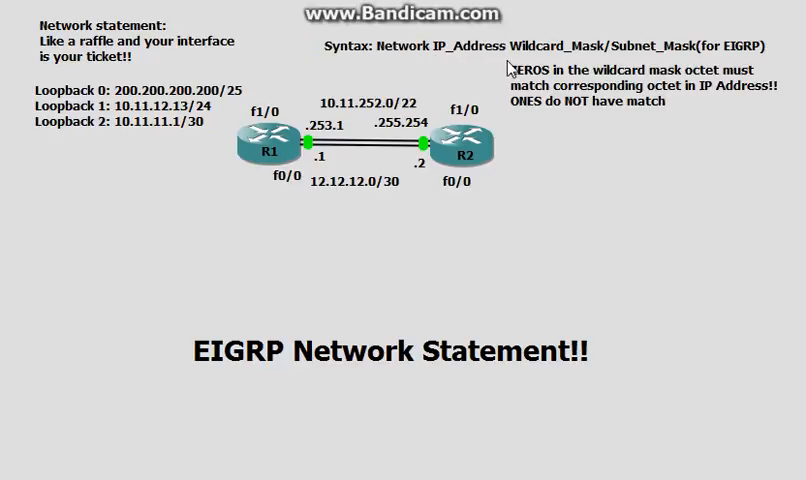
mouse_move(483, 73)
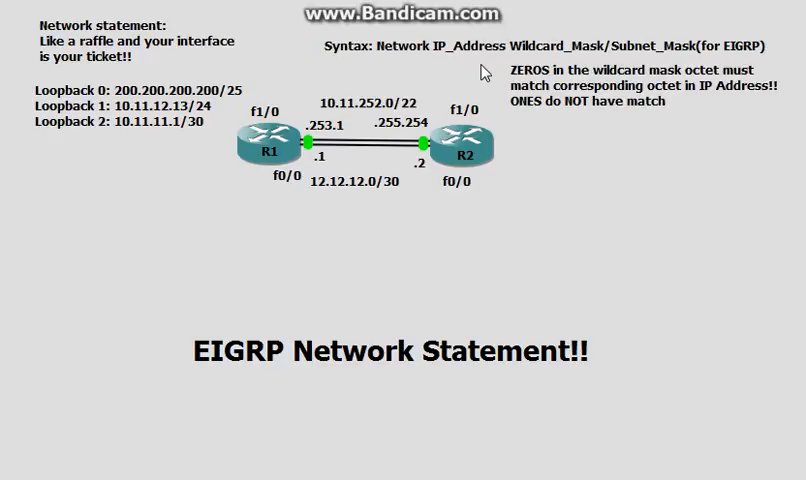
mouse_move(453, 72)
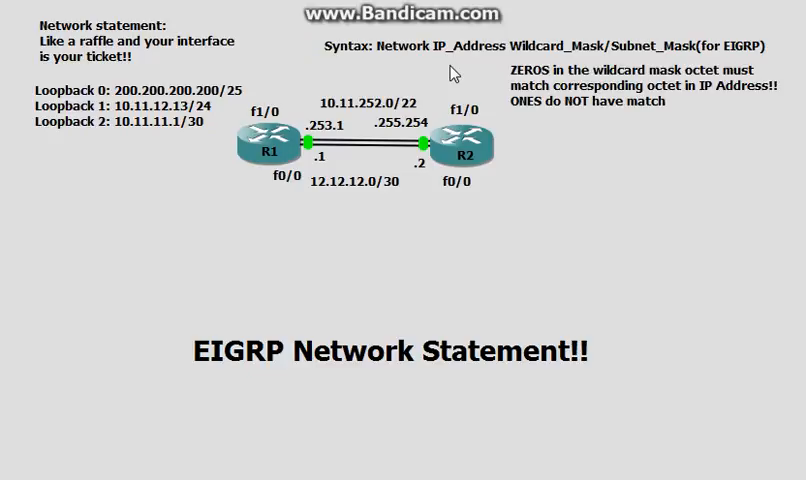
mouse_move(538, 70)
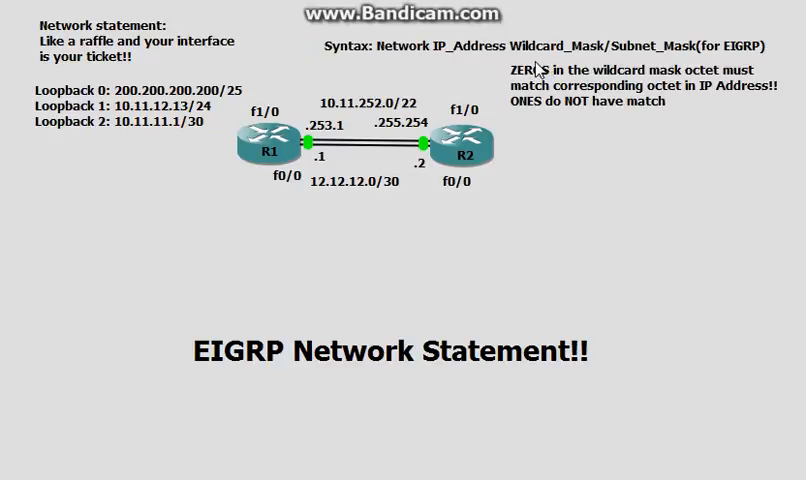
mouse_move(637, 63)
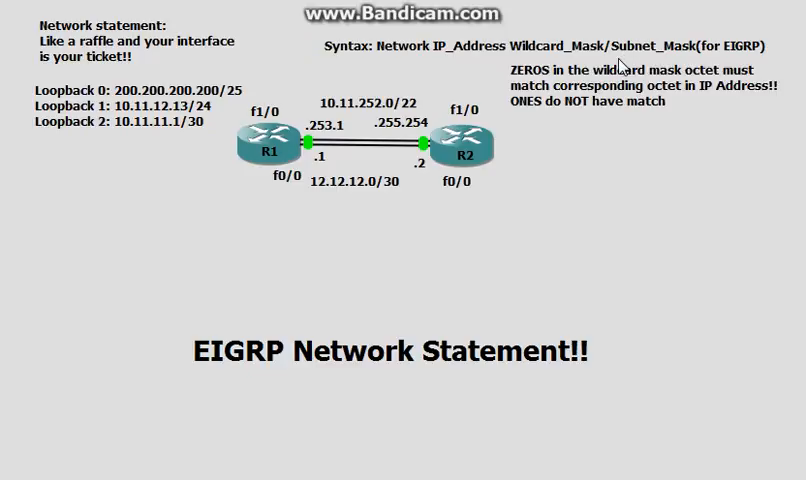
mouse_move(652, 161)
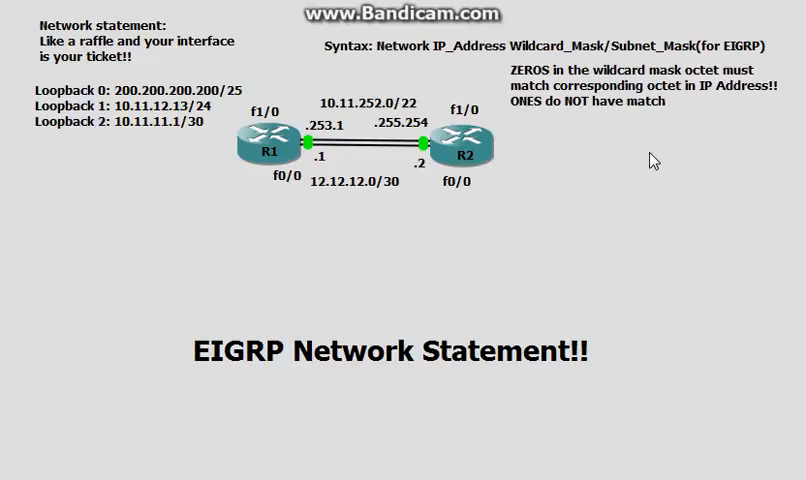
mouse_move(656, 147)
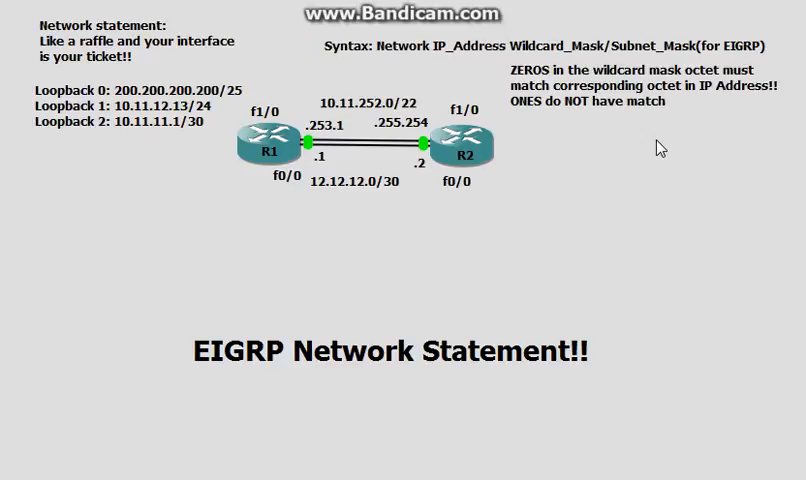
mouse_move(542, 110)
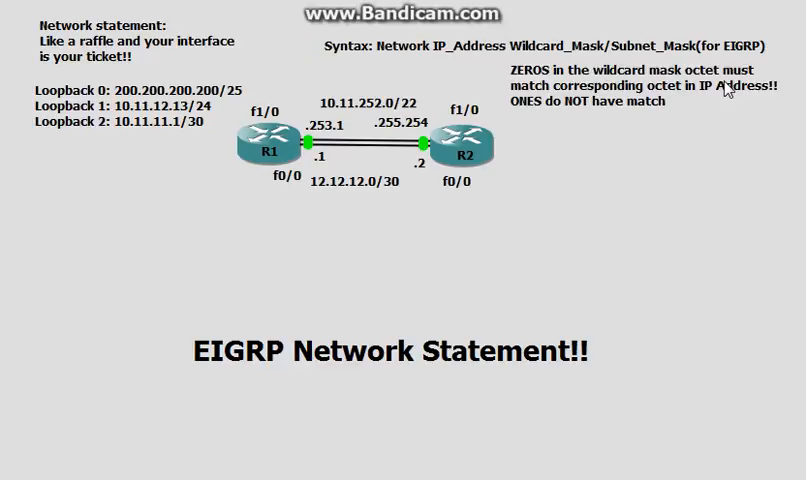
mouse_move(663, 191)
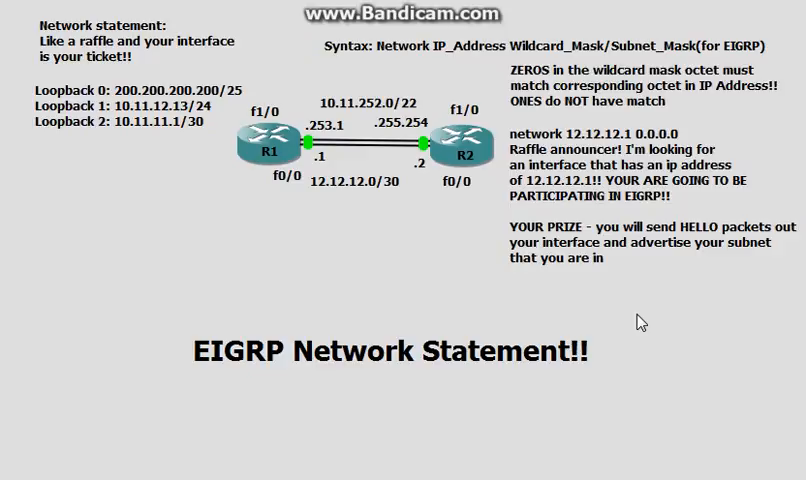
mouse_move(568, 157)
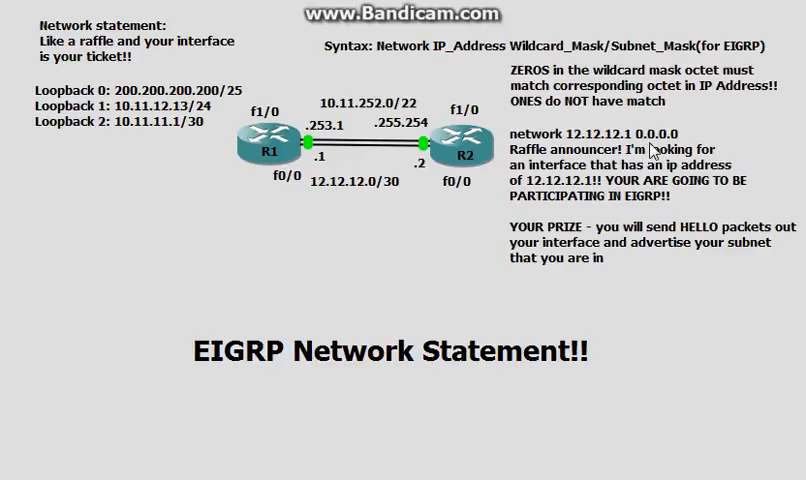
mouse_move(675, 152)
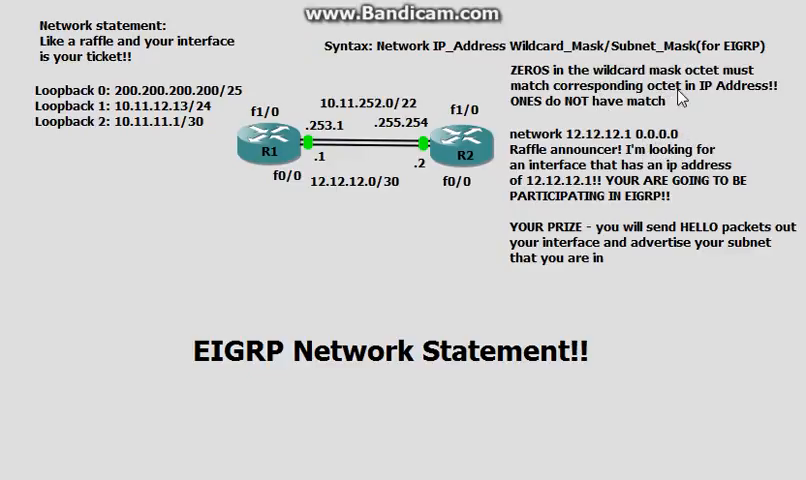
mouse_move(610, 110)
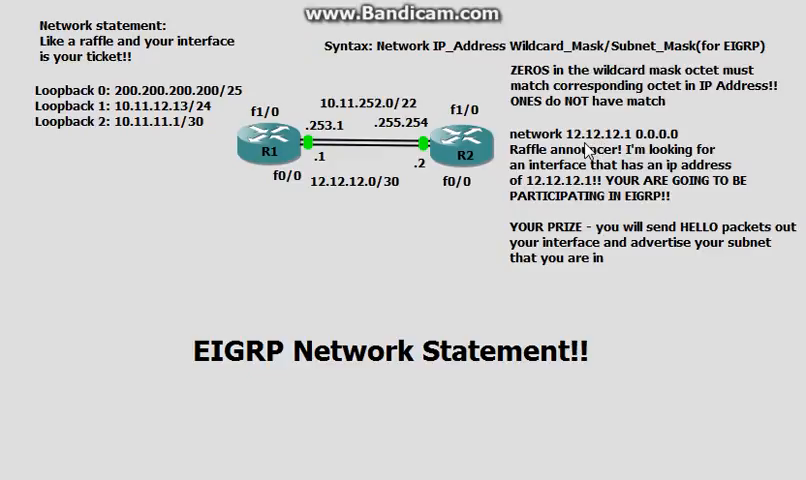
mouse_move(447, 279)
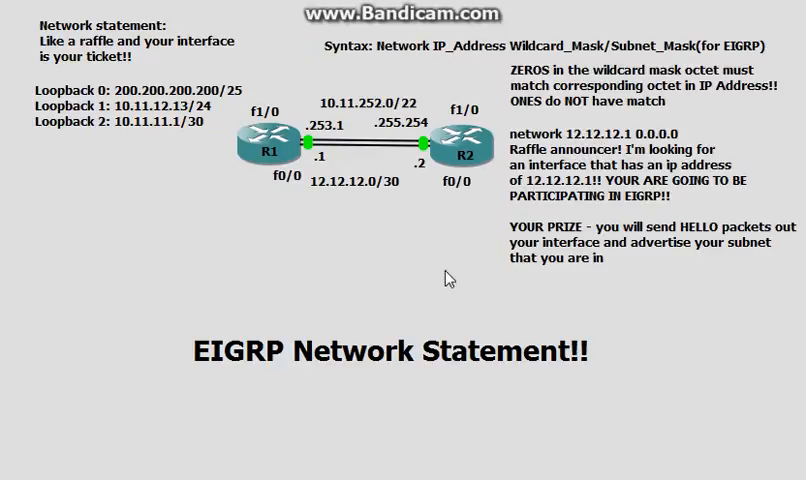
mouse_move(350, 300)
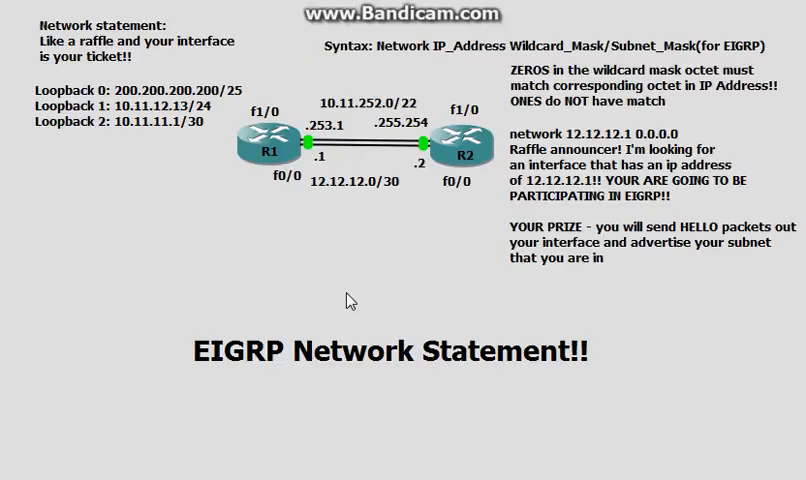
mouse_move(470, 155)
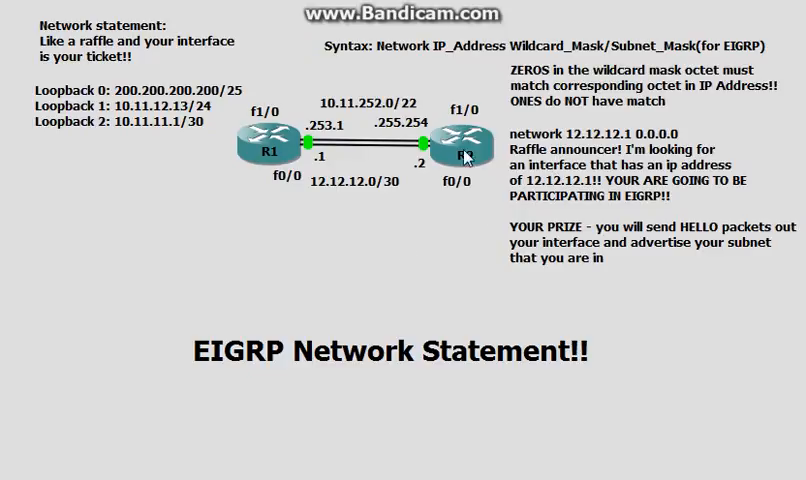
mouse_move(318, 197)
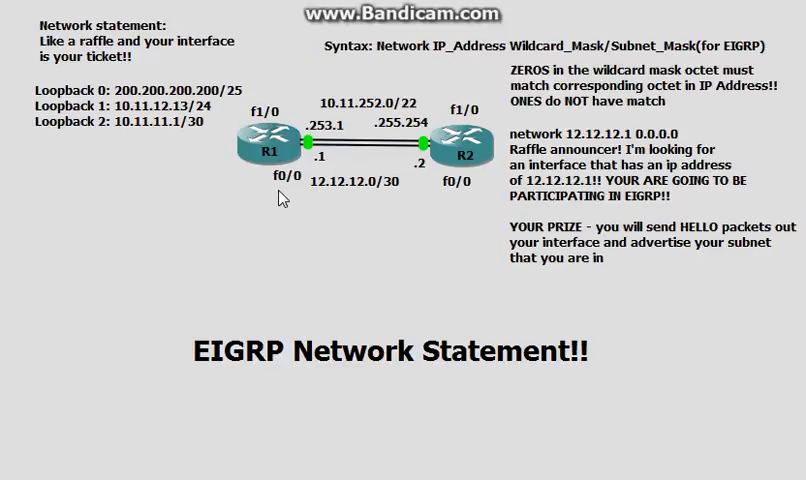
mouse_move(367, 197)
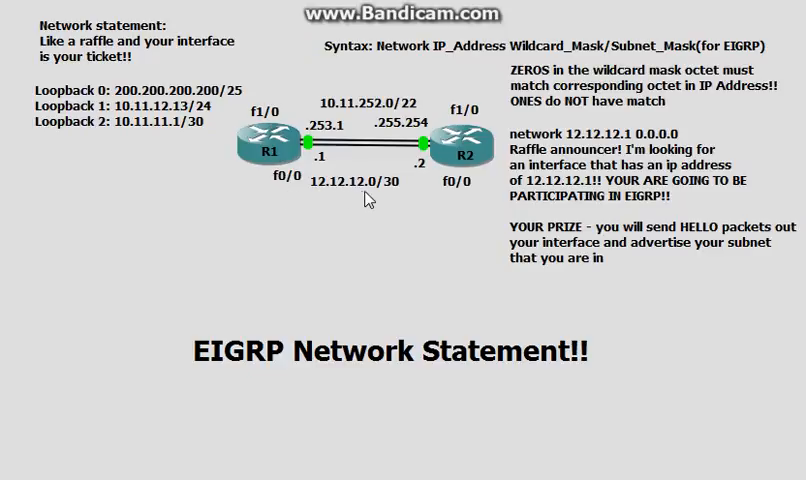
mouse_move(320, 190)
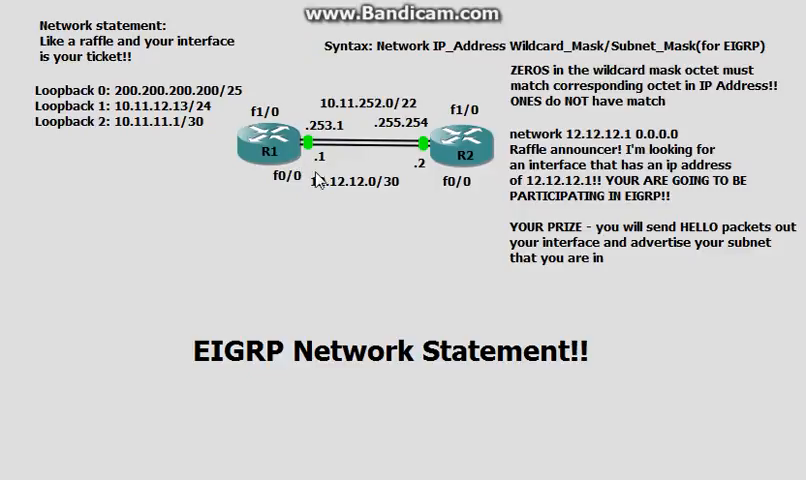
mouse_move(389, 201)
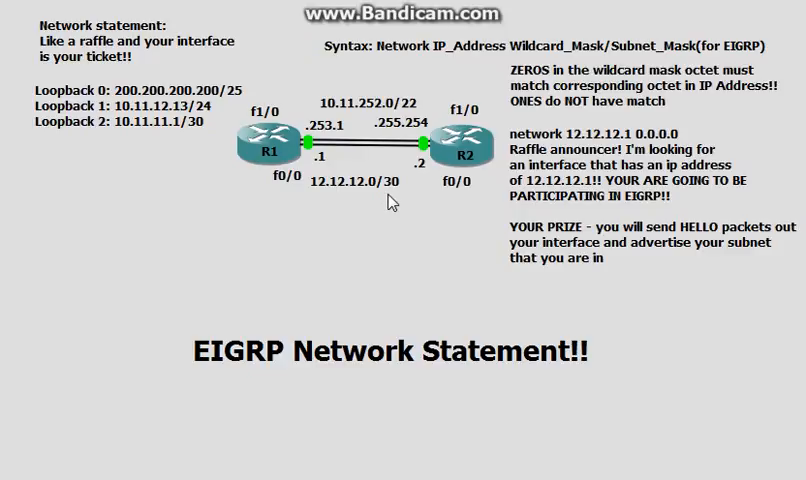
mouse_move(388, 200)
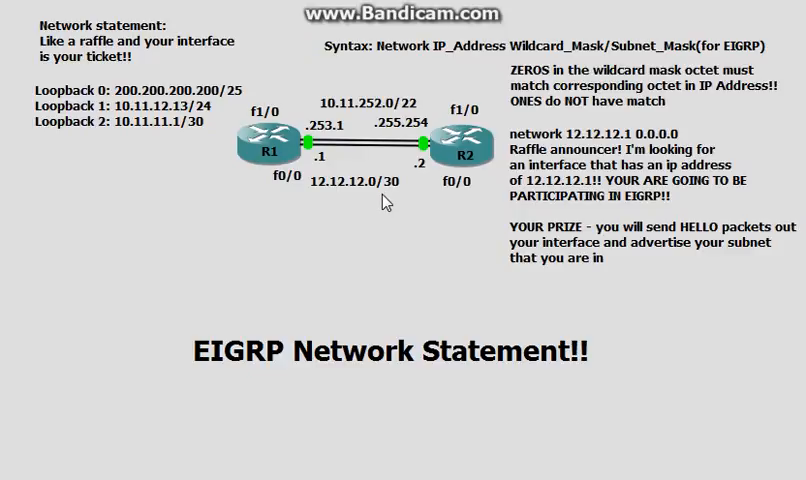
mouse_move(395, 225)
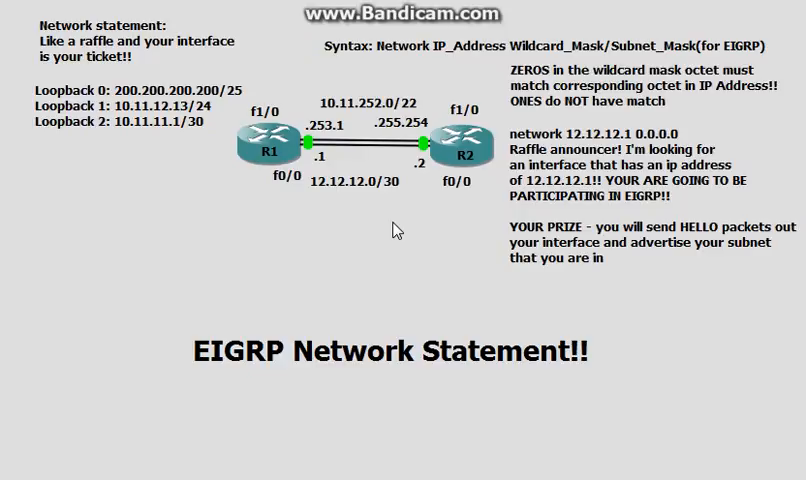
mouse_move(388, 231)
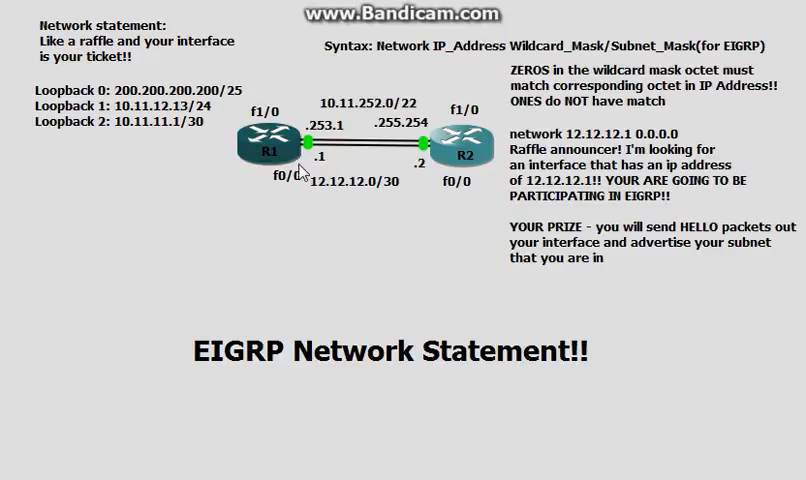
mouse_move(289, 196)
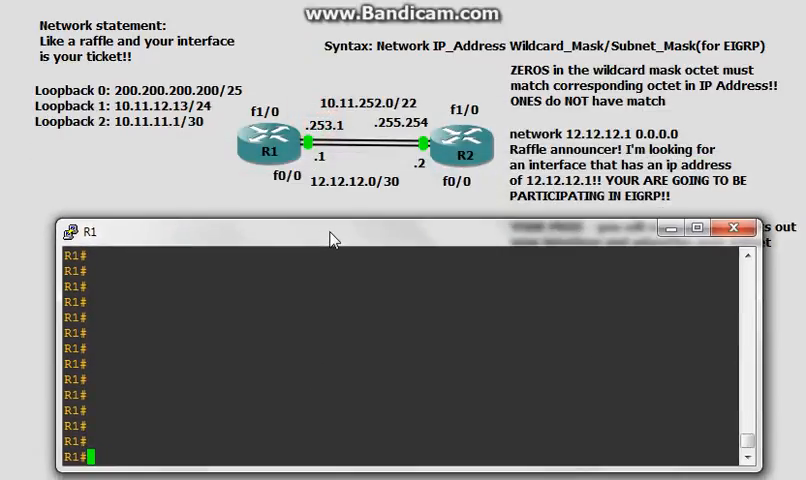
mouse_move(316, 330)
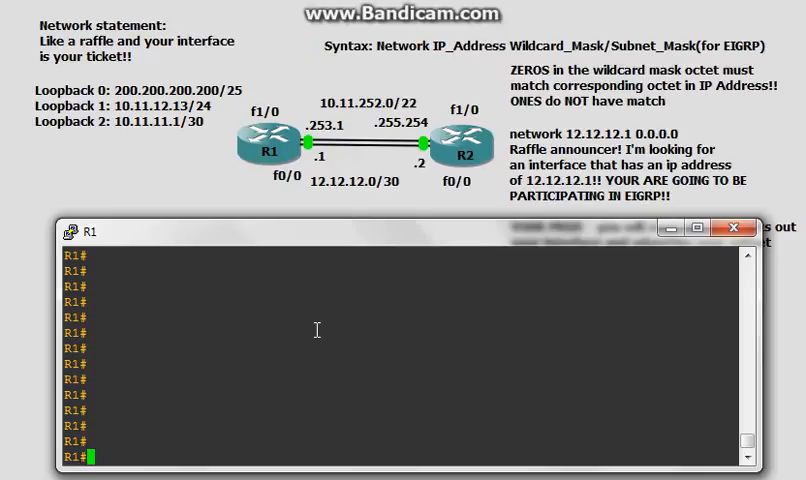
On R1, start router eigrp 100 and add network 12.12.12.1 0.0.0.0
text(conf t)
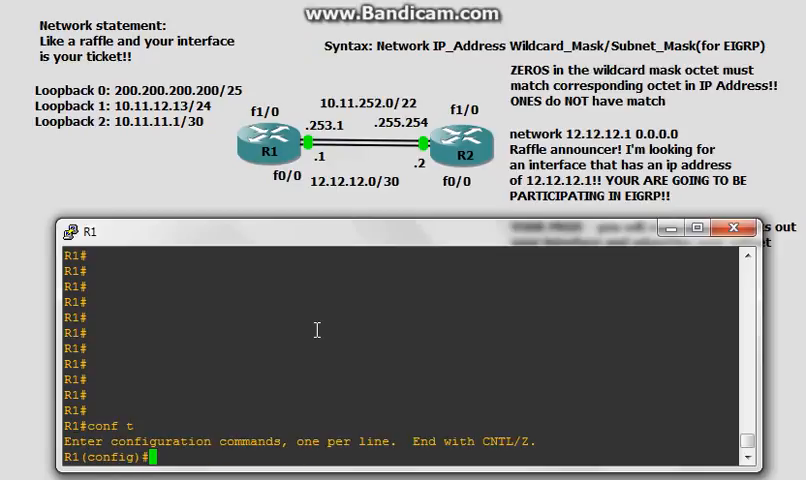
text(route)
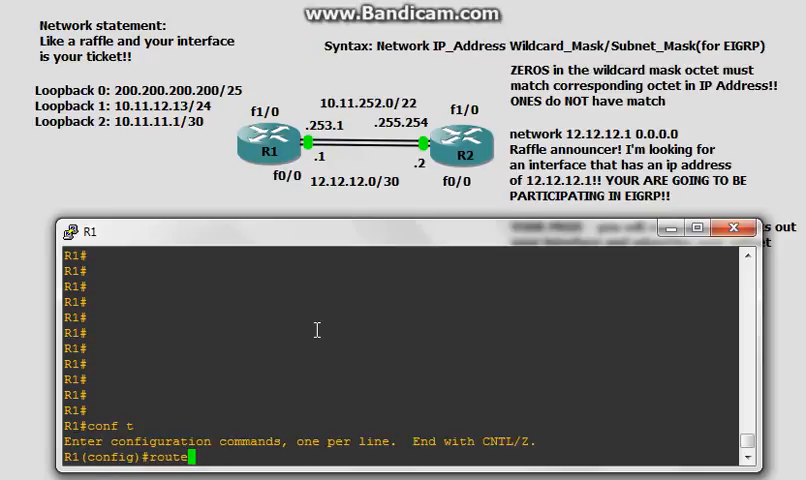
text(r eigrp 100)
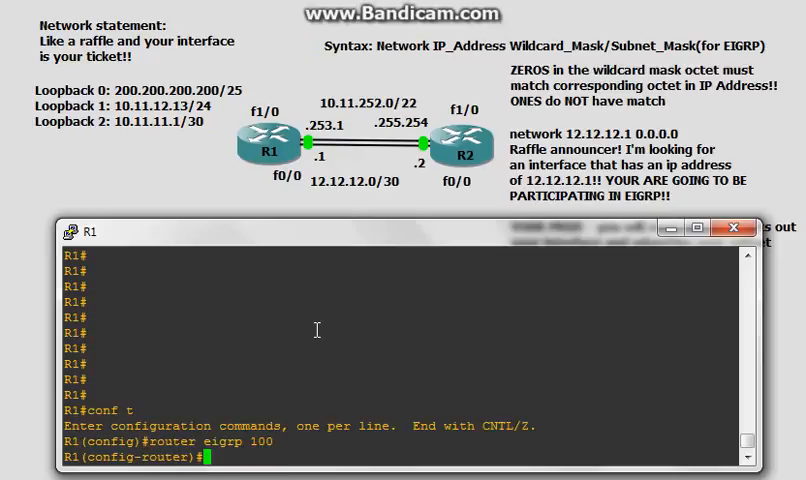
text(network)
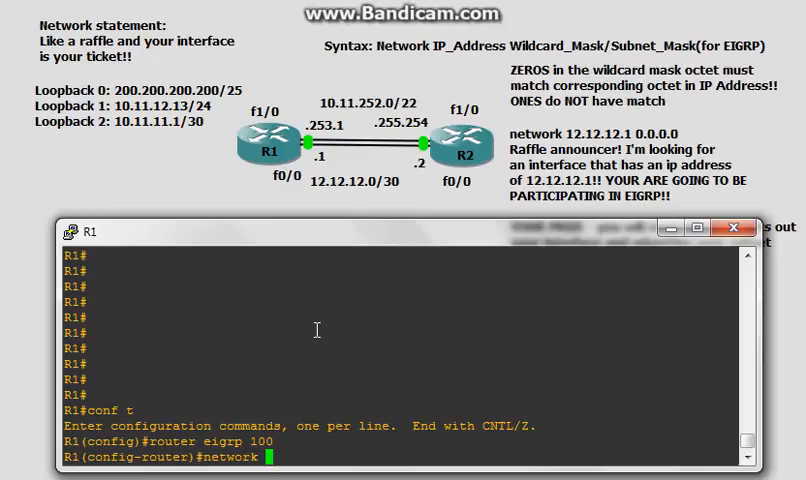
text(12.12.12.1)
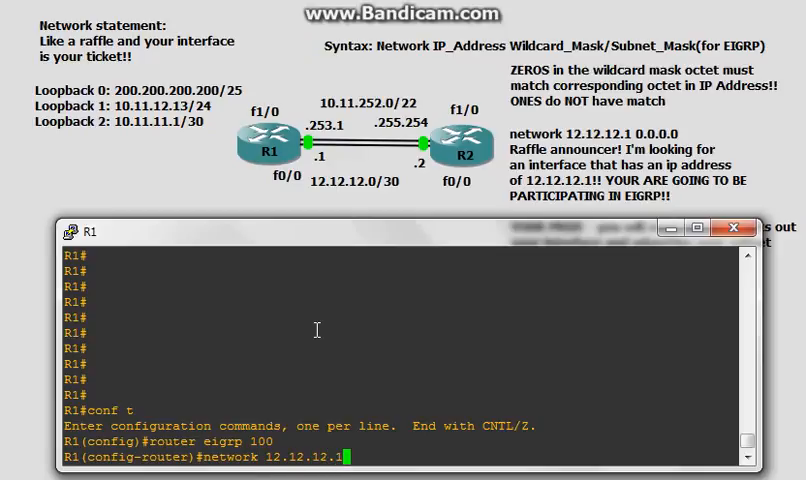
text(0.0.0.0)
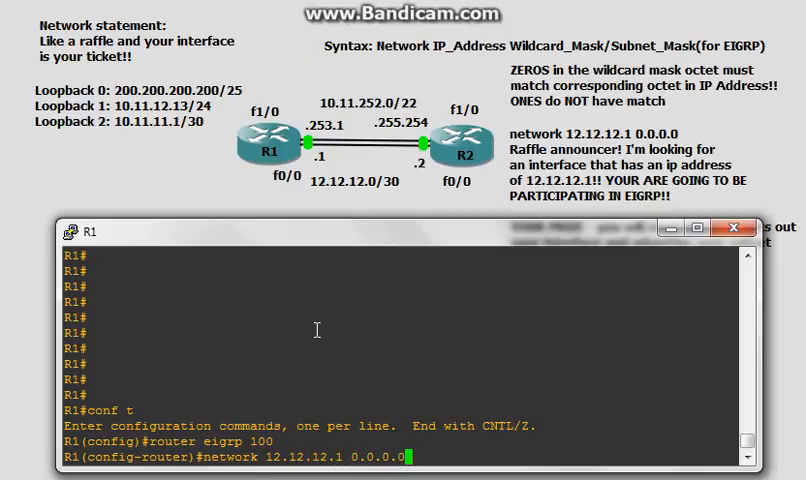
key(Return)
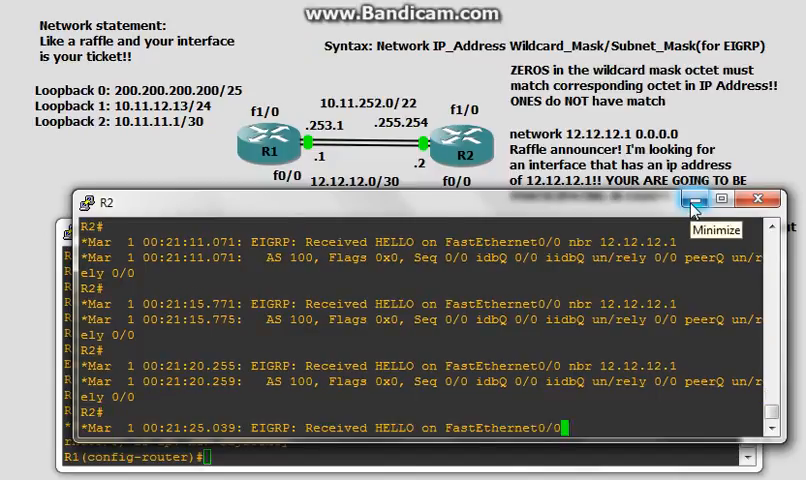
Scroll R1's console to see the new EIGRP adjacency with neighbor 12.12.12.2
scroll(down, 3)
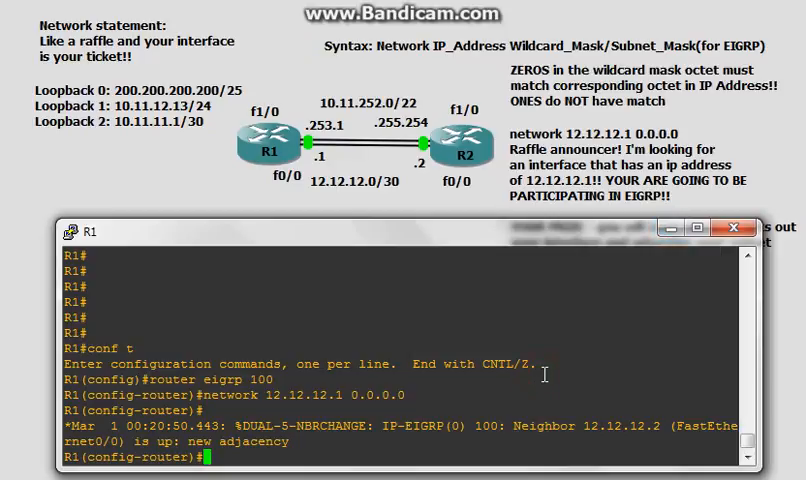
Enter 'no network 12.12.12.1 0.0.0.0' on R1, dropping the 12.12.12.2 adjacency
text(no network 12.12.12.1 0.0.0.0)
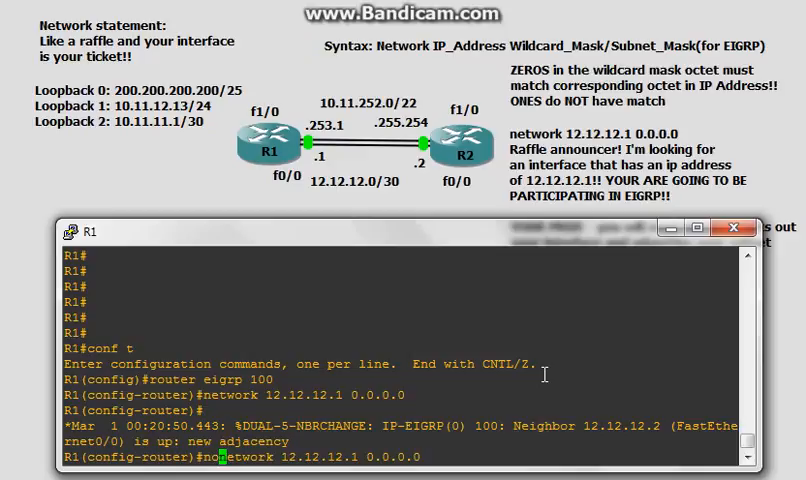
key(Return)
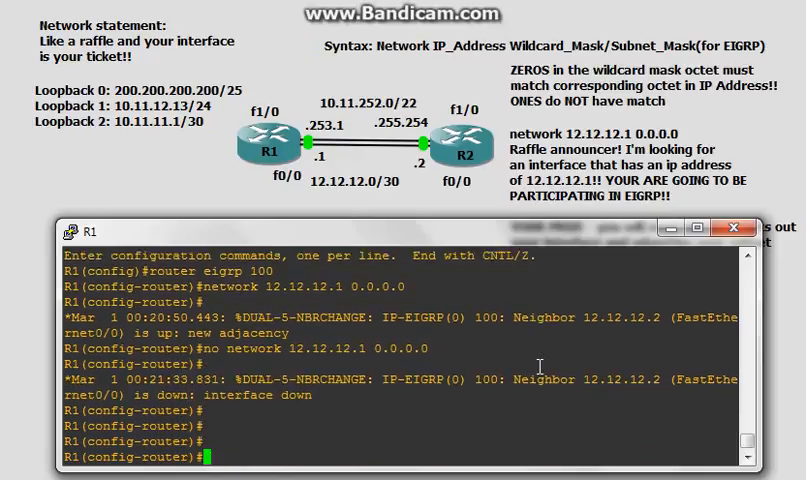
scroll(down, 3)
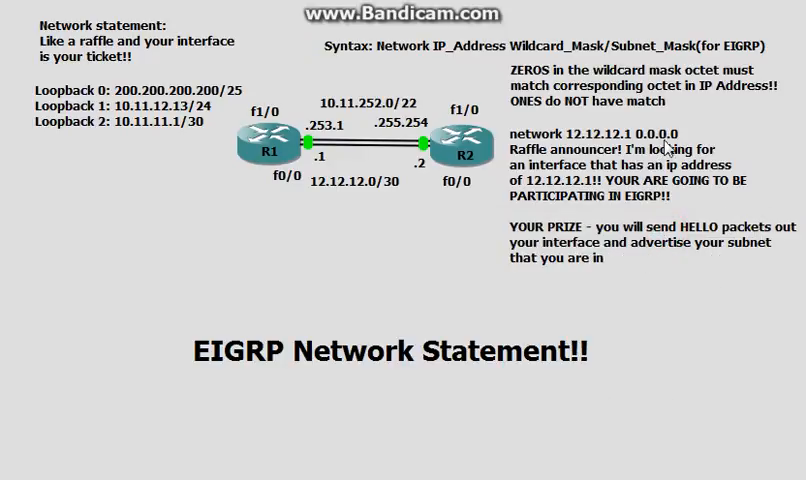
mouse_move(600, 205)
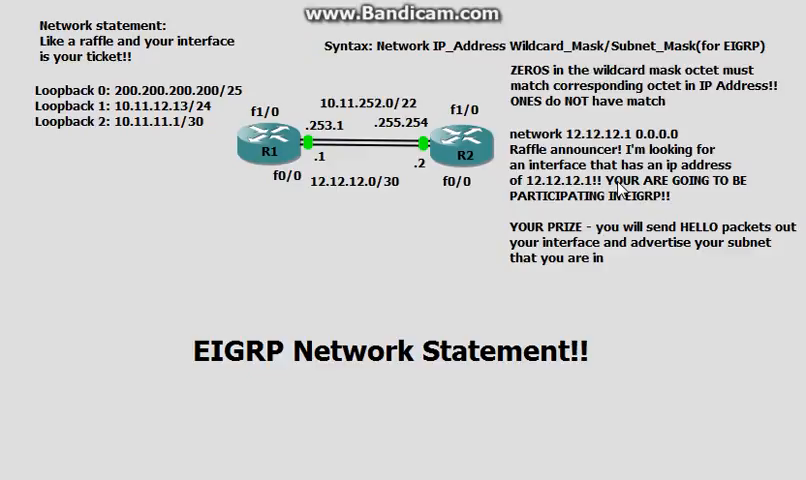
mouse_move(620, 192)
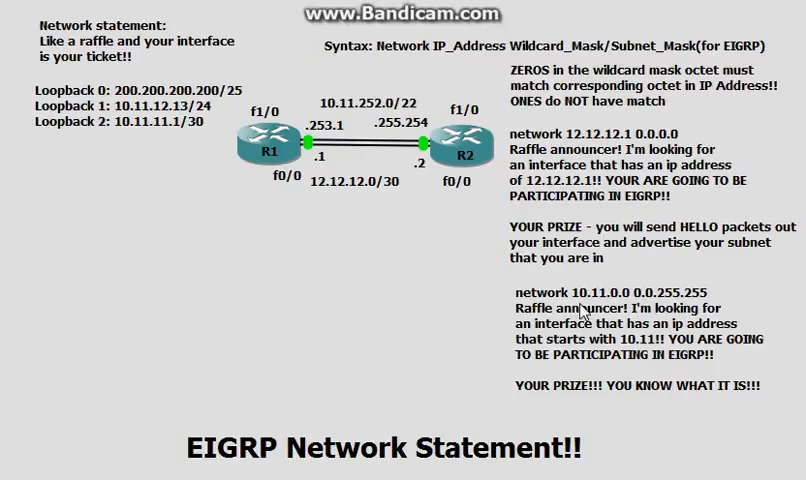
mouse_move(464, 343)
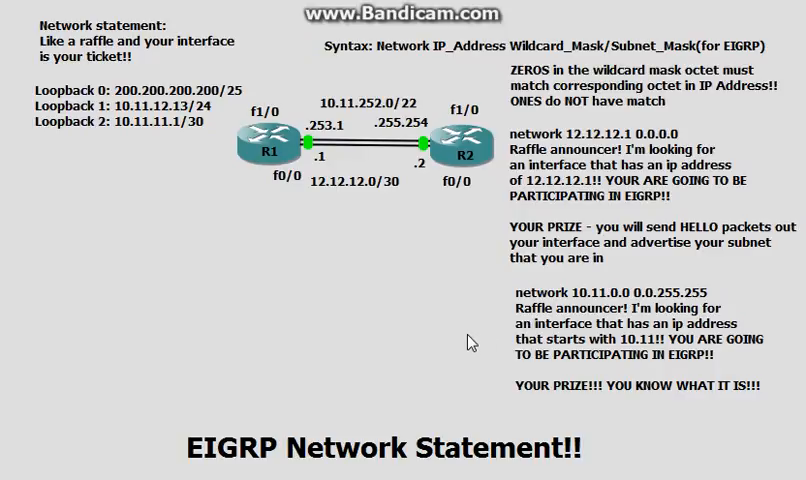
mouse_move(482, 357)
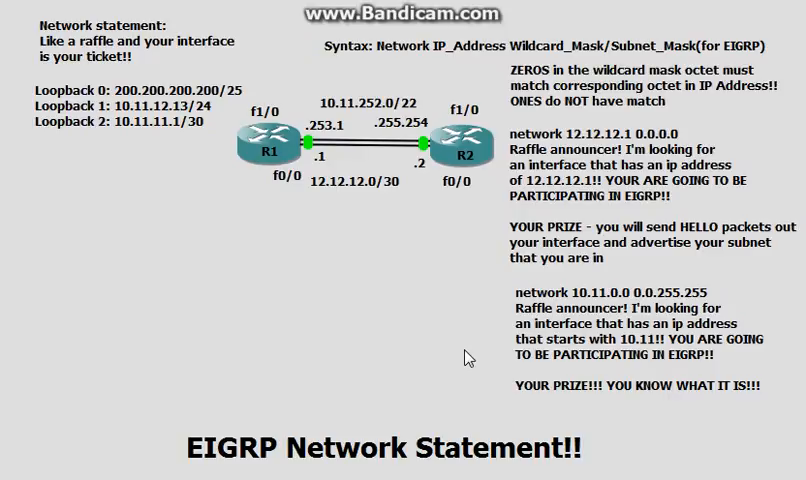
mouse_move(88, 148)
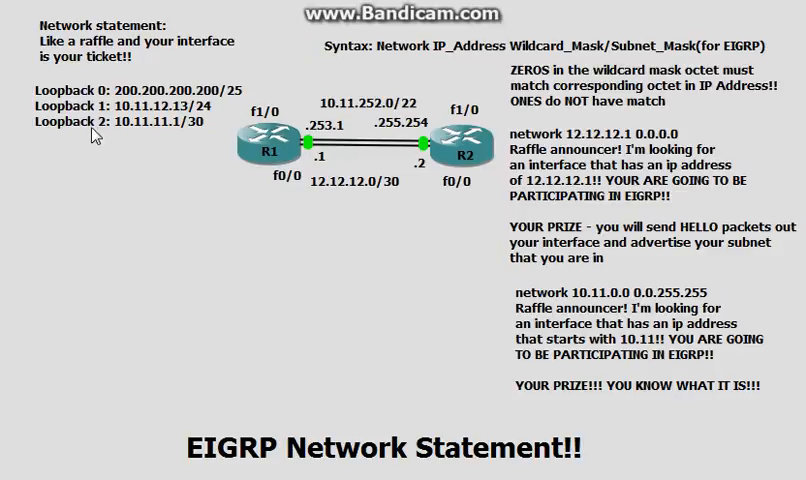
mouse_move(330, 118)
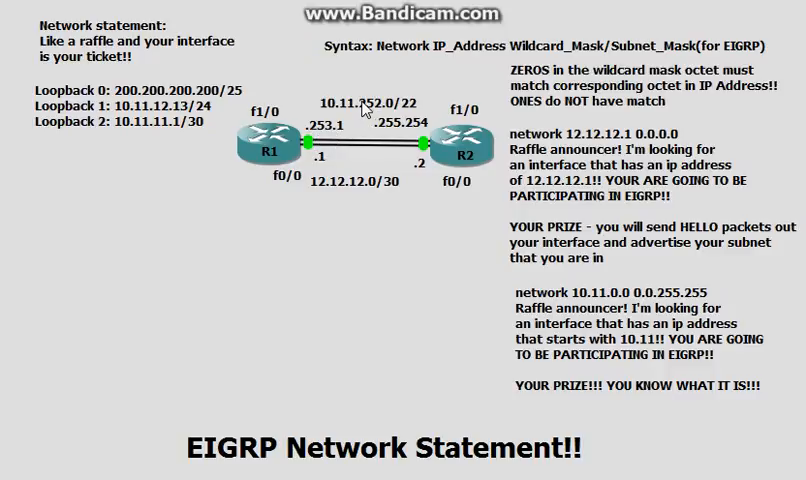
mouse_move(360, 110)
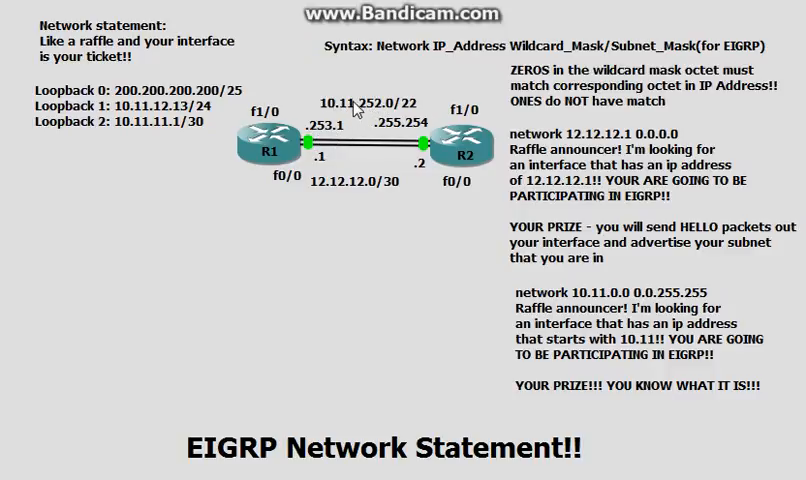
mouse_move(150, 145)
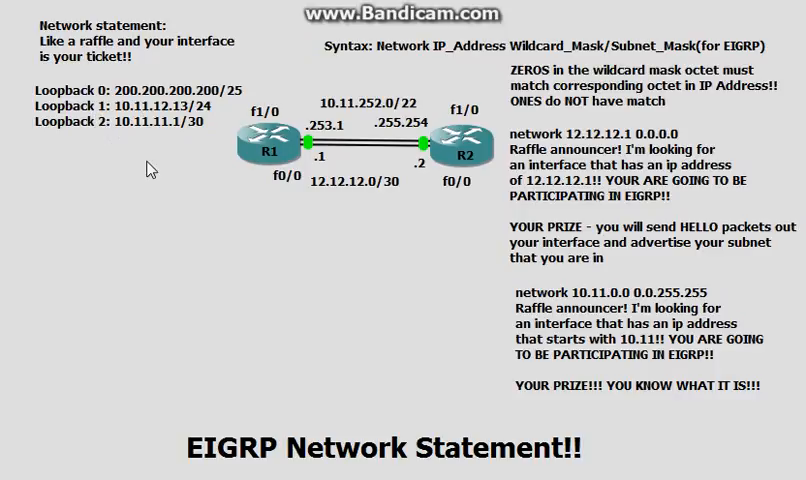
mouse_move(115, 157)
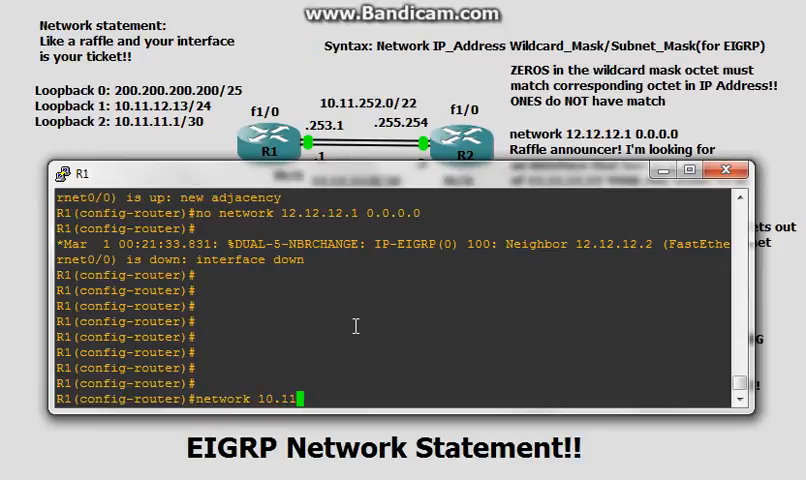
Complete the network 10.11.0.0 0.0.255.255 statement in R1's EIGRP process
text(.0.0 0.0.)
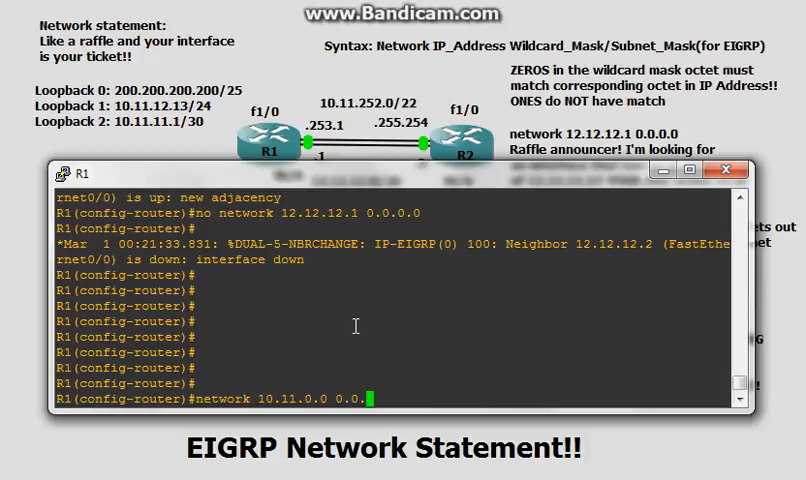
text(255.255)
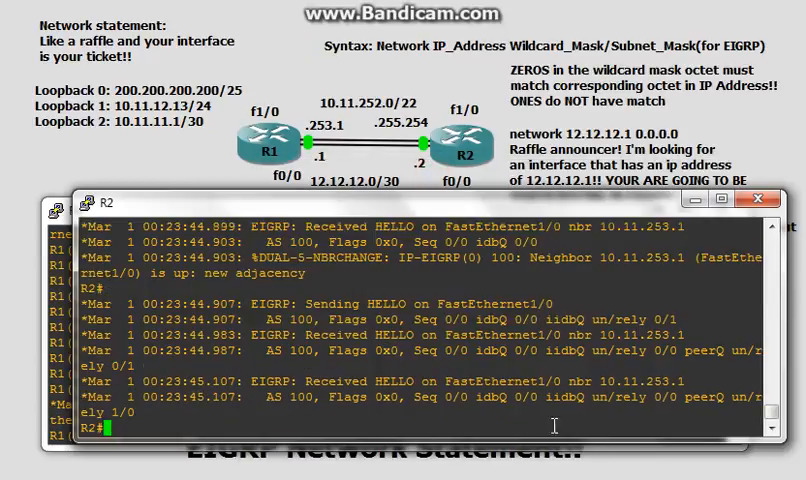
On R2, turn off debugging with undebug all and confirm learned routes 10.11.11.0/30 and 10.11.12.0/24
scroll(down, 3)
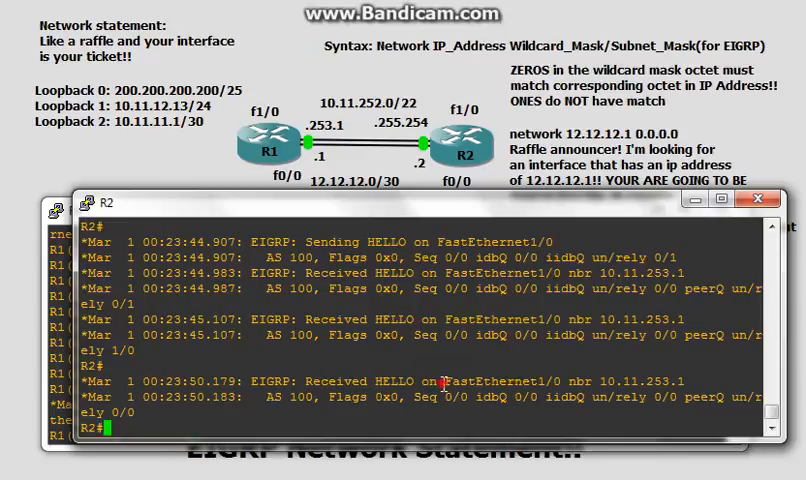
double_click(500, 380)
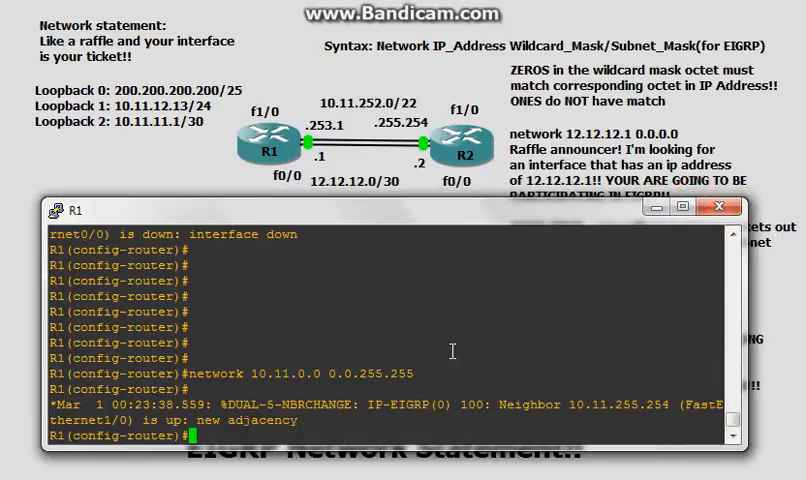
mouse_move(446, 434)
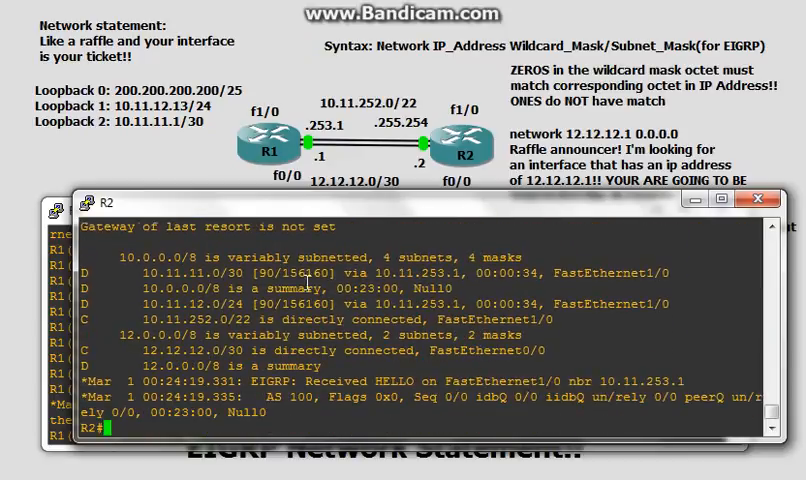
mouse_move(254, 337)
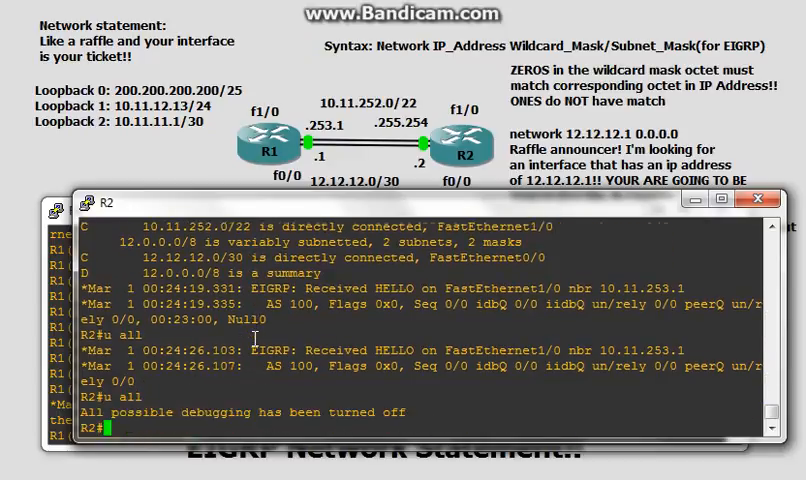
text(u all)
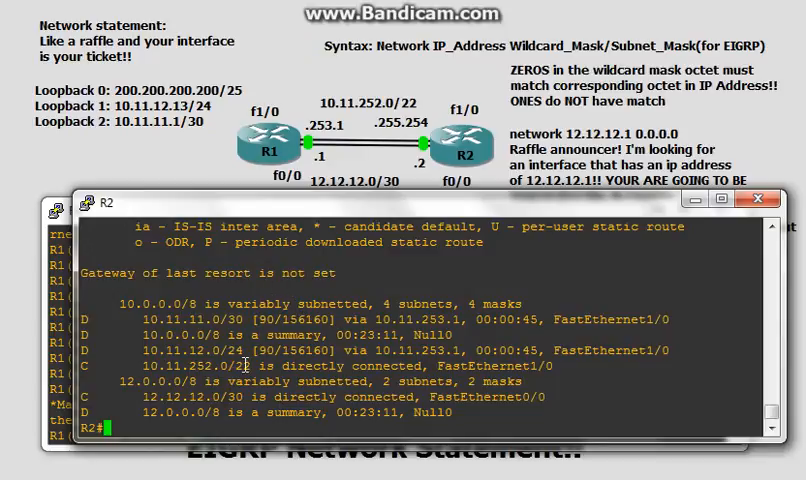
double_click(150, 319)
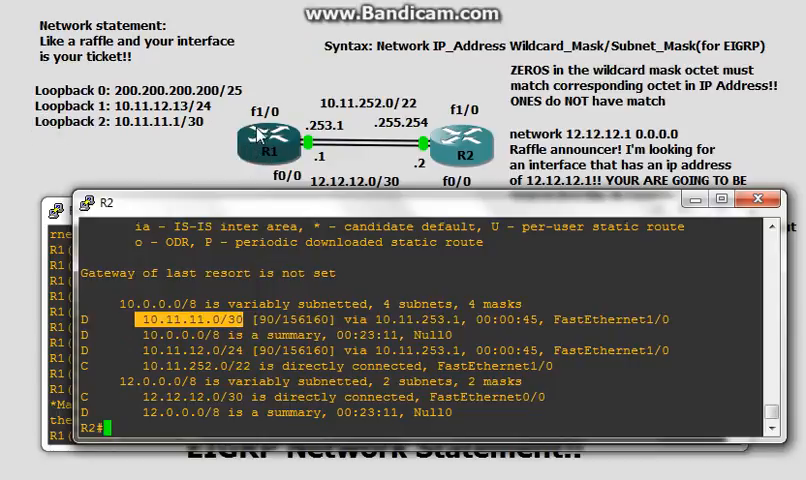
mouse_move(192, 211)
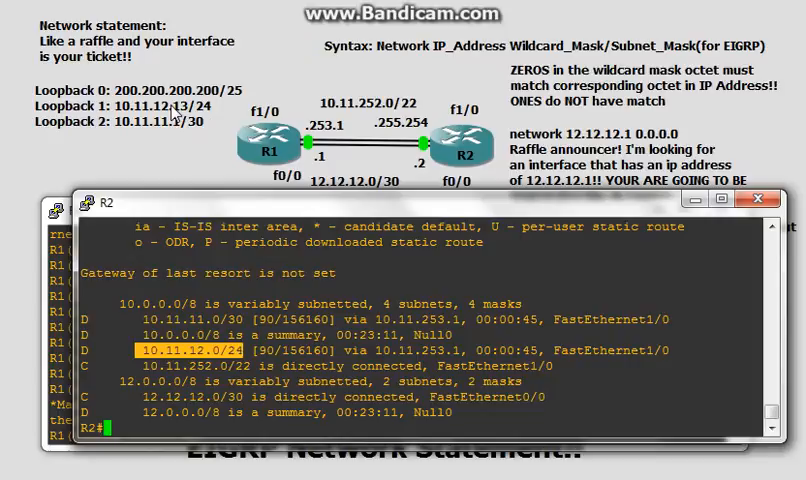
mouse_move(418, 283)
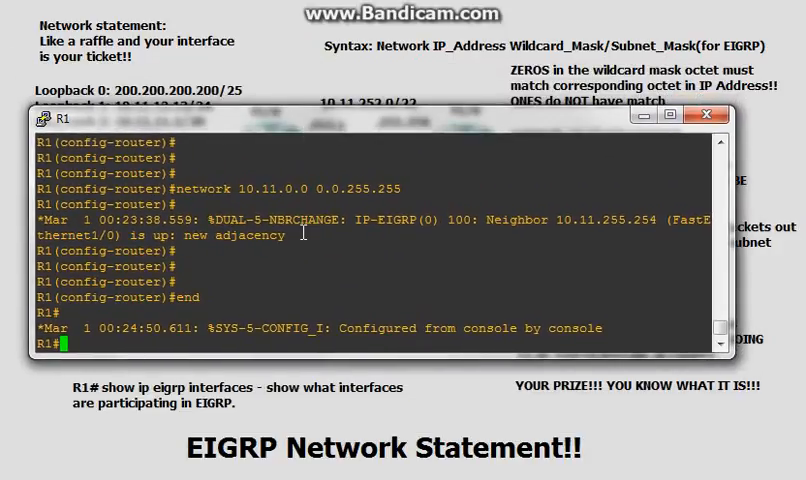
Run show ip eigrp interfaces on R1, listing Fa1/0, Lo1 and Lo2
text(sho ip)
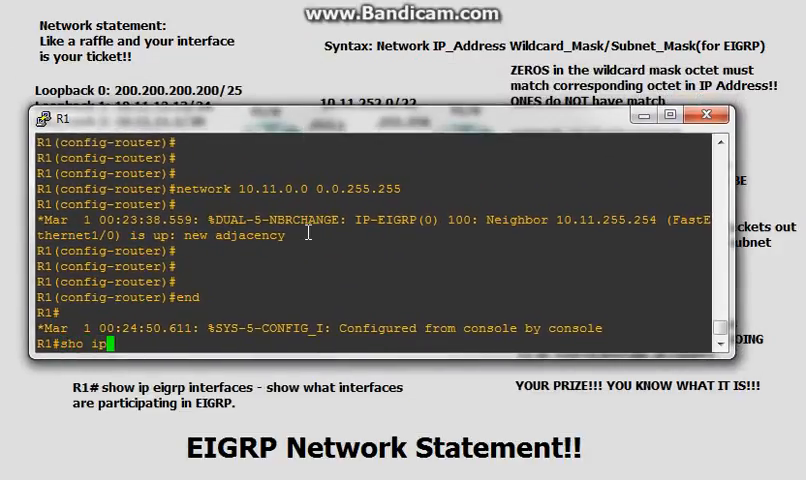
text(eigrp inter)
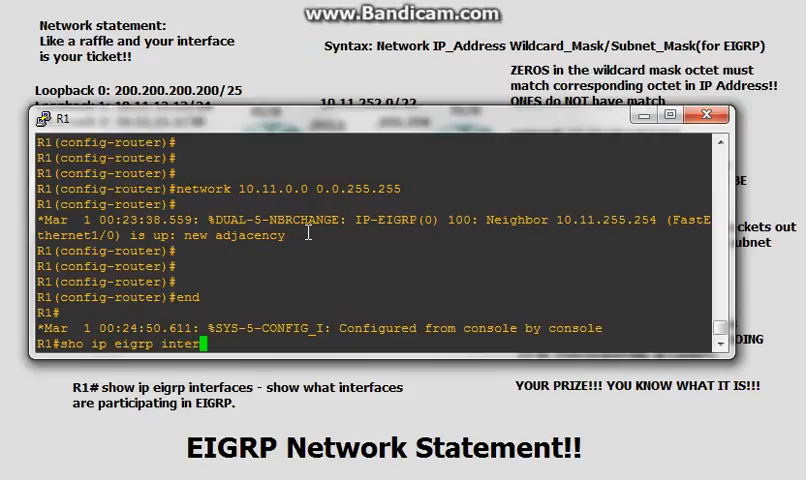
key(Return)
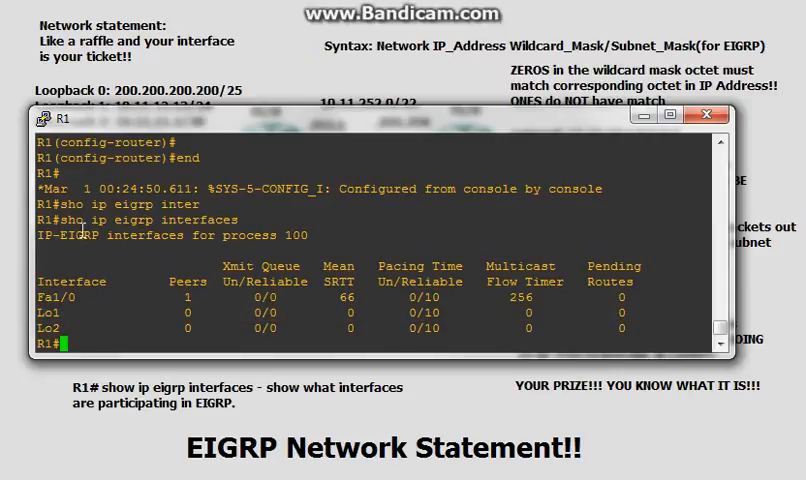
double_click(150, 220)
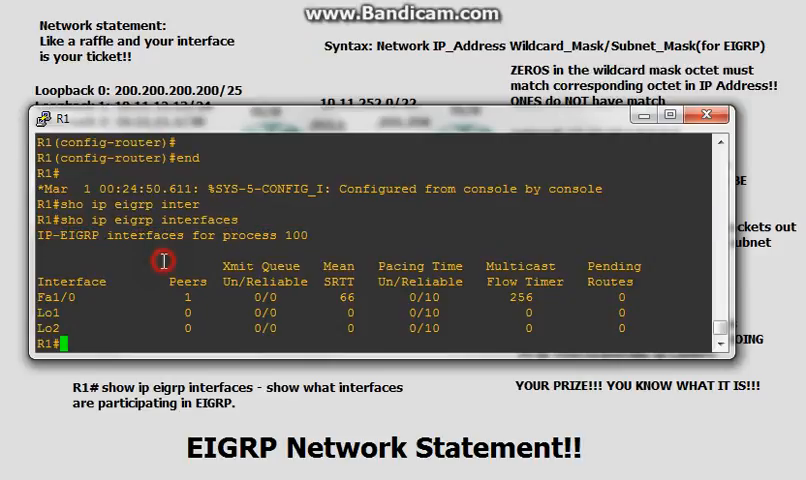
click(708, 114)
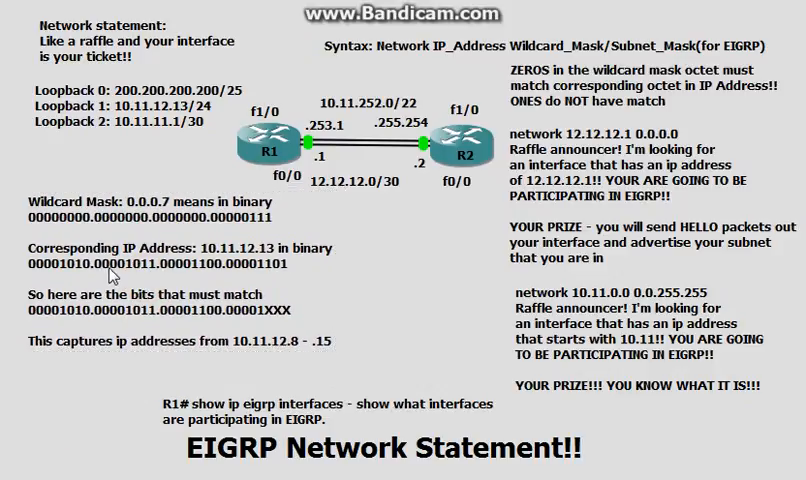
mouse_move(197, 222)
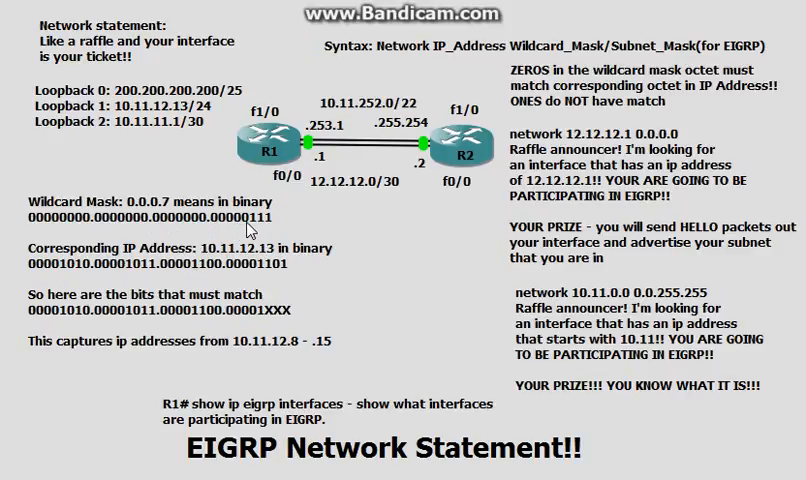
mouse_move(223, 234)
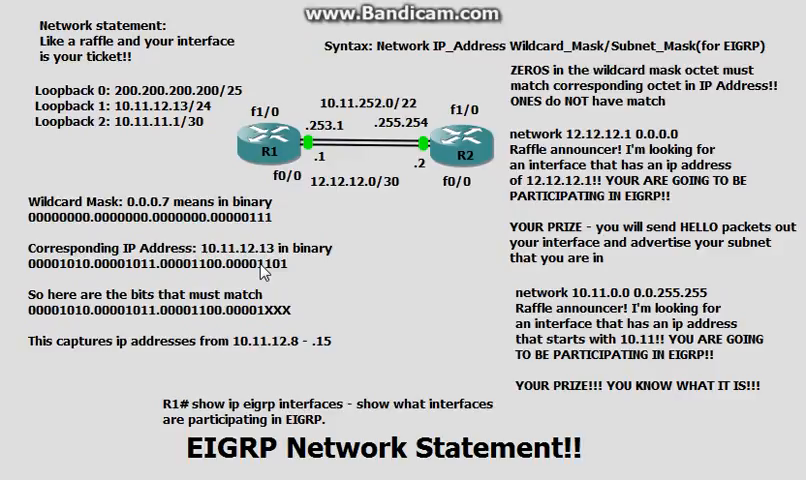
mouse_move(278, 275)
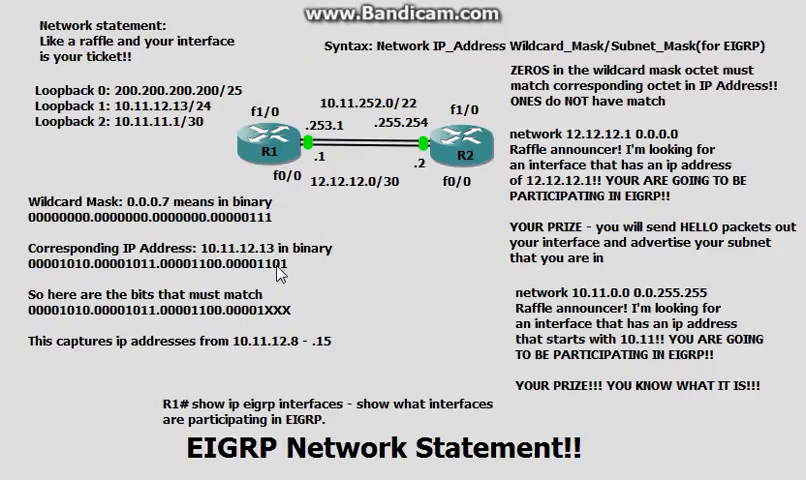
mouse_move(295, 272)
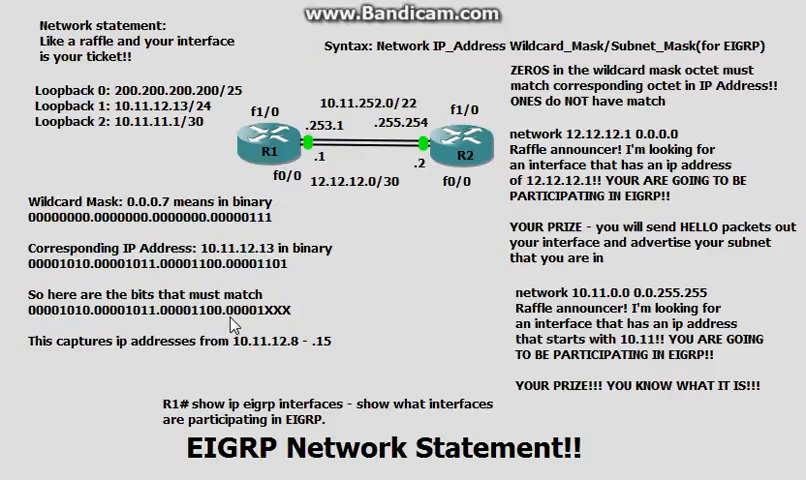
mouse_move(277, 327)
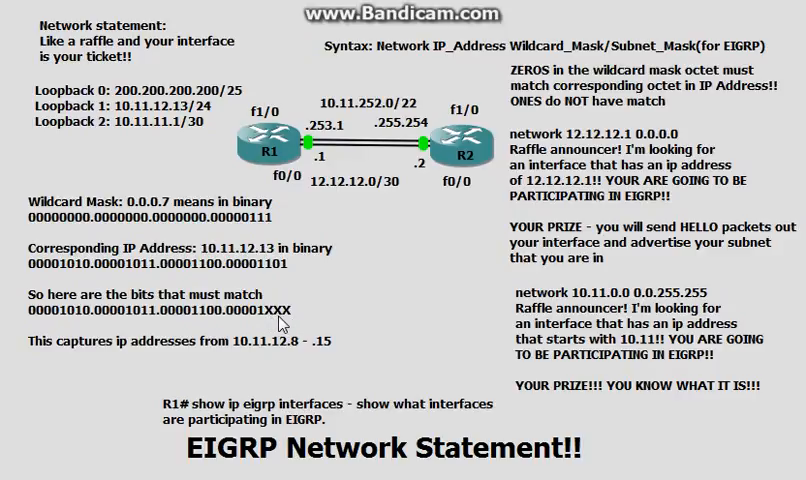
mouse_move(322, 356)
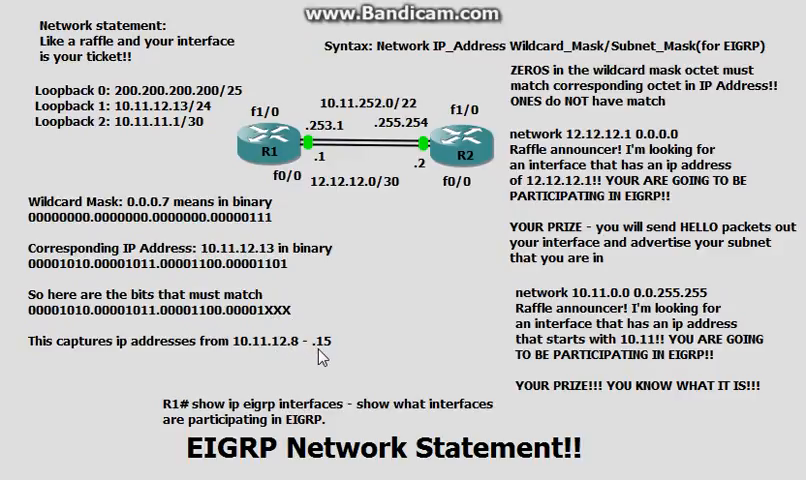